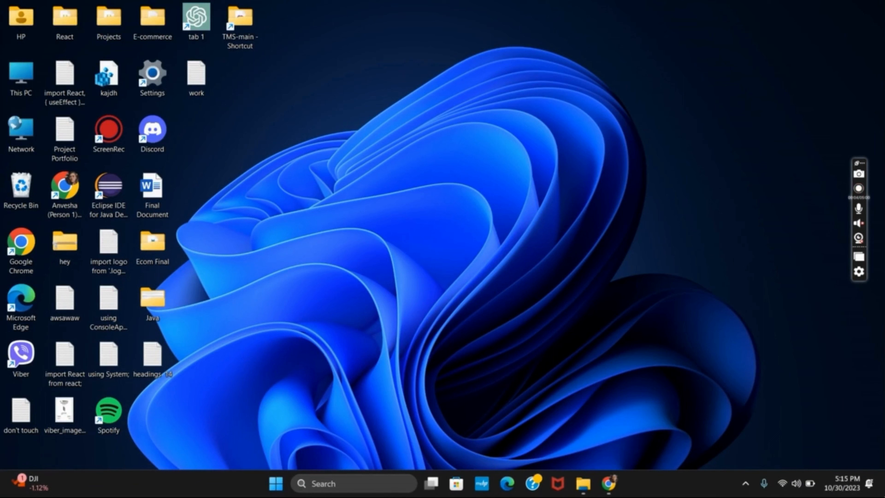
Launch Windows Security from the taskbar search to its home overview
click(858, 188)
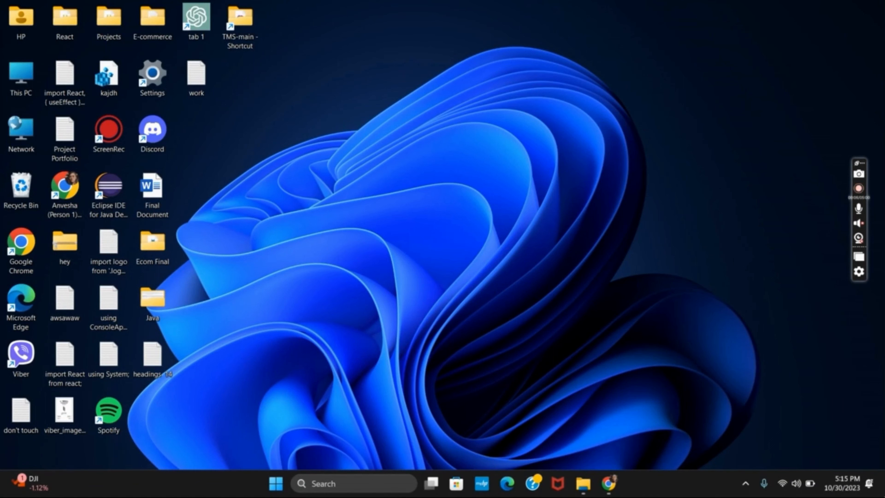
click(858, 188)
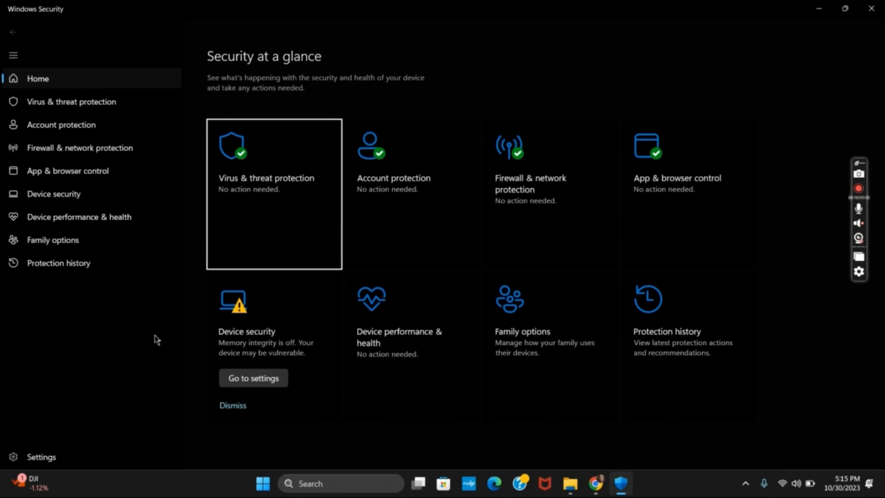
mouse_move(79, 147)
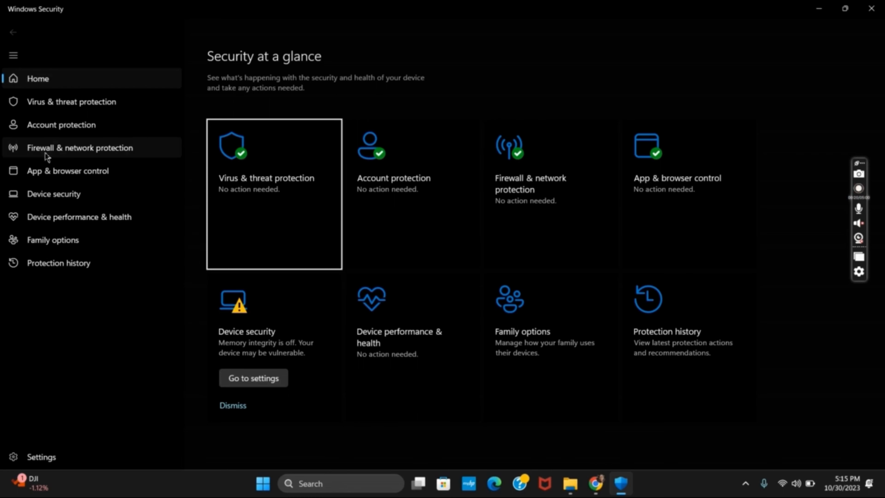
Go to Firewall & network protection and reach the firewall's Allowed apps list
click(80, 147)
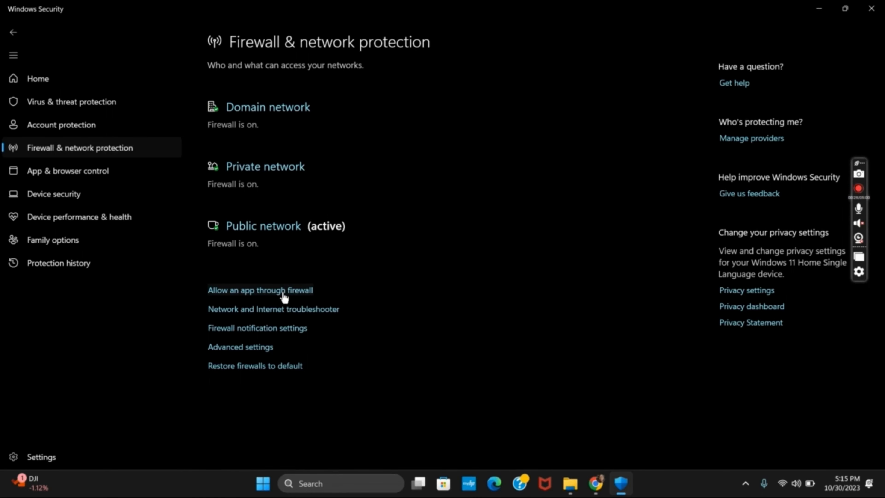
click(260, 290)
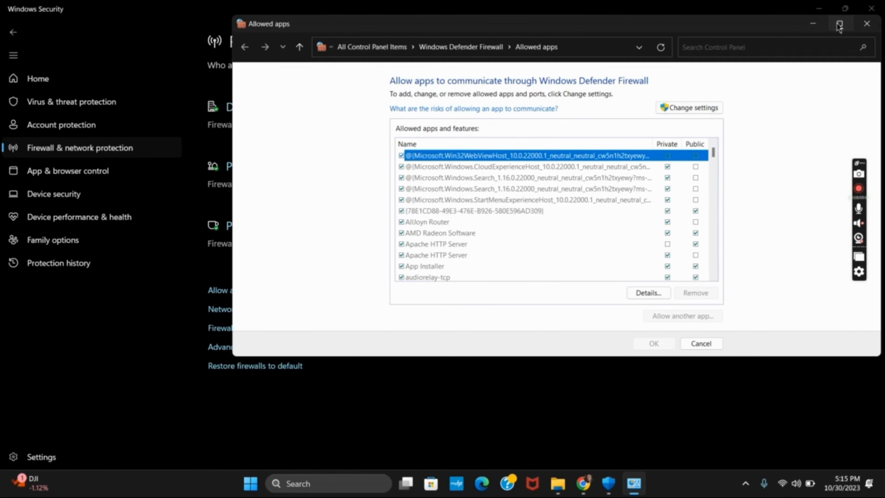
Maximize the Allowed apps window, unlock it with Change settings, and reveal later entries like viber.exe
click(839, 24)
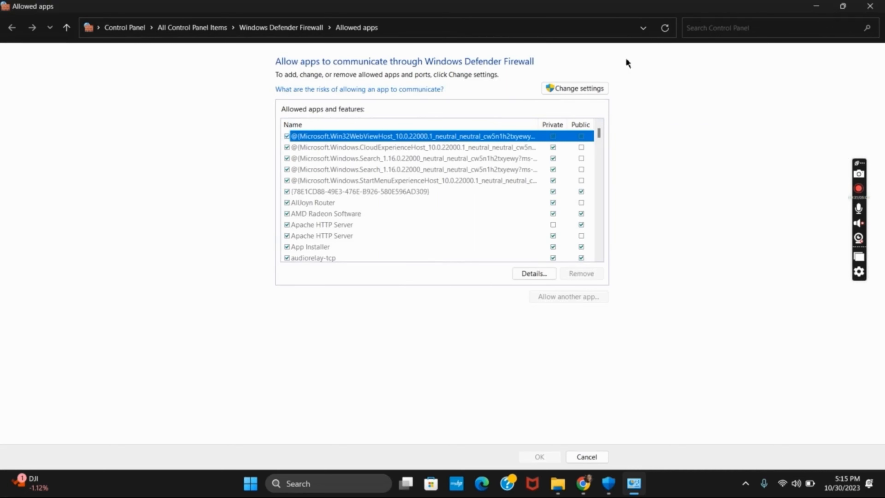
click(573, 88)
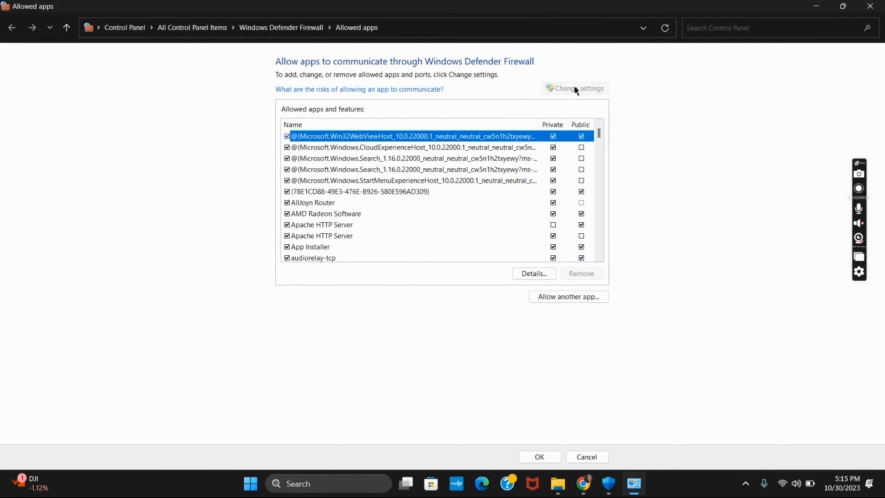
scroll(down, 3)
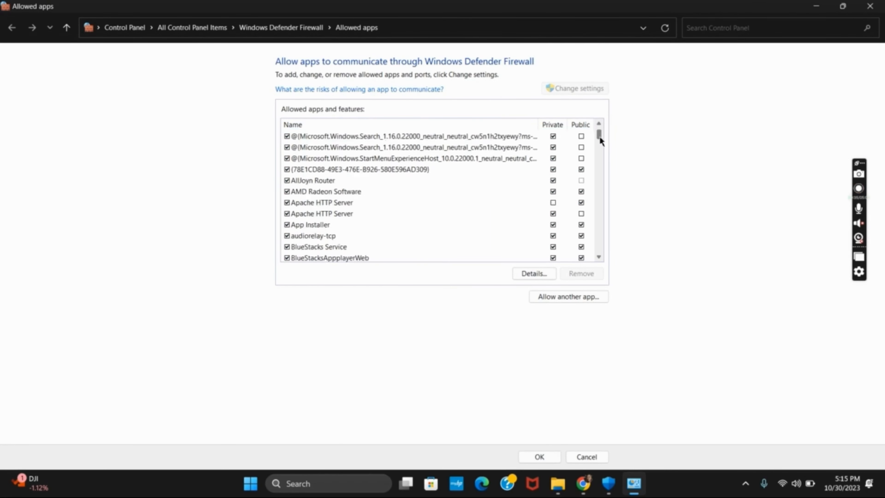
scroll(down, 3)
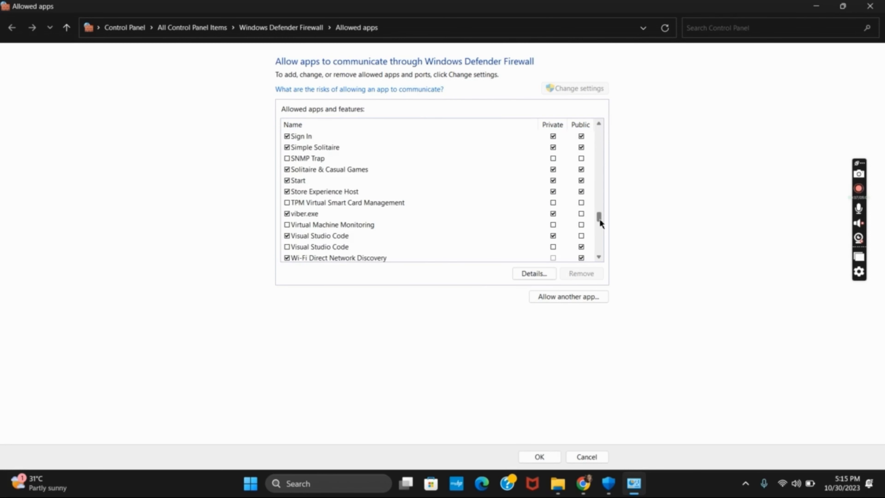
mouse_move(381, 259)
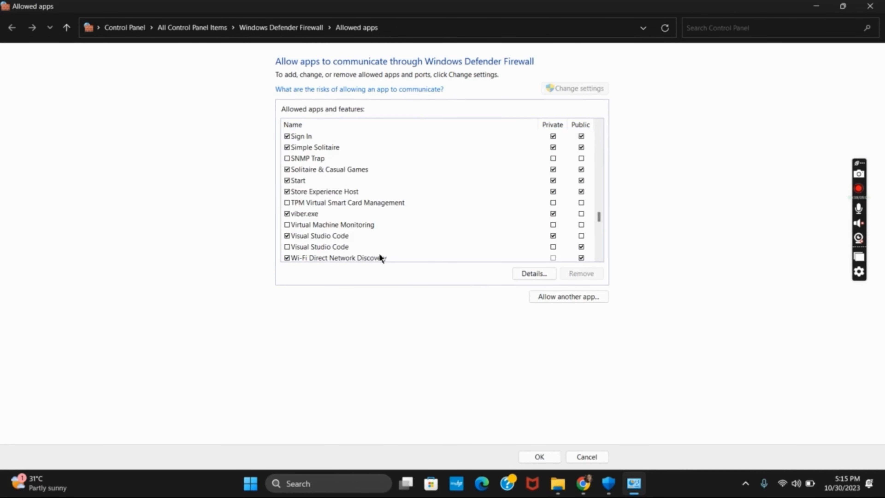
Enable Virtual Machine Monitoring with both Private and Public networks checked
click(287, 224)
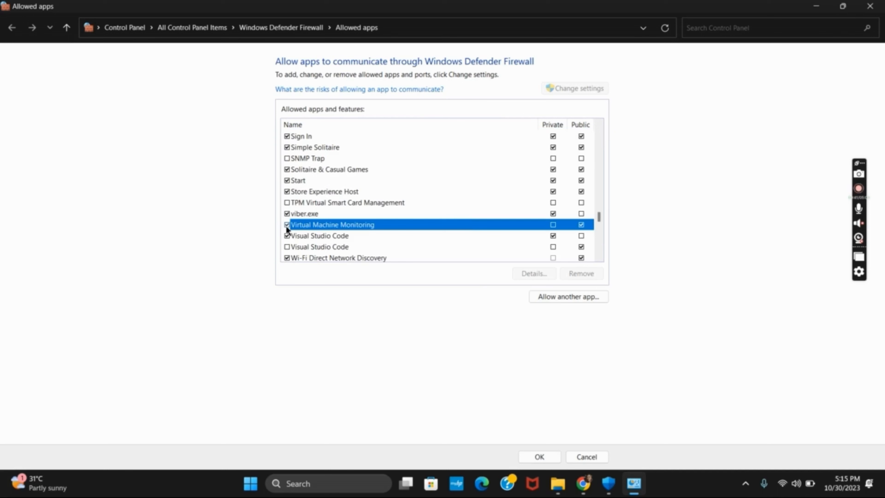
click(552, 224)
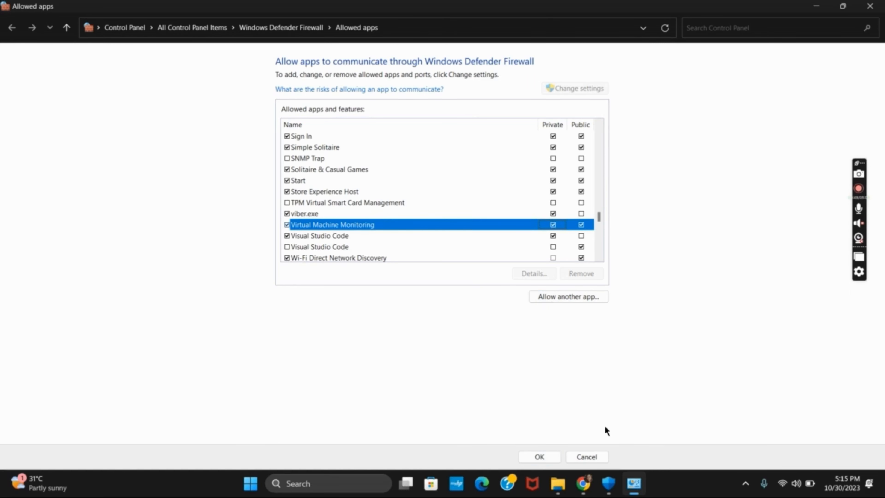
mouse_move(719, 410)
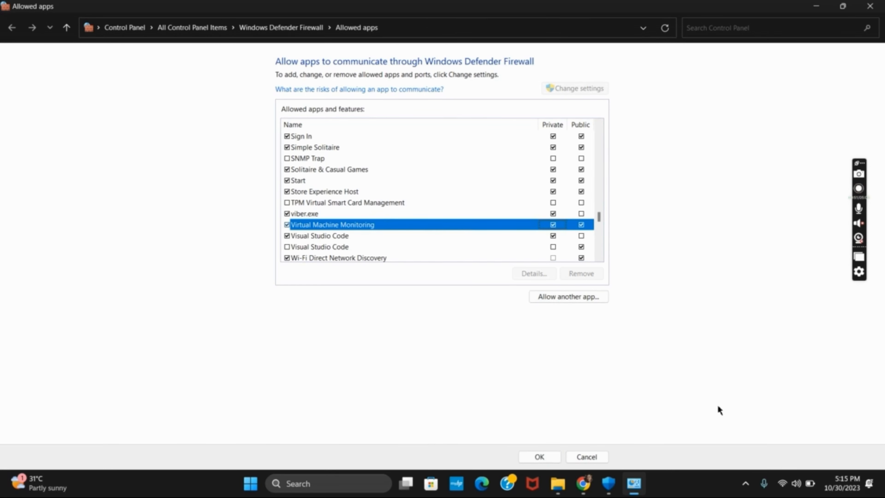